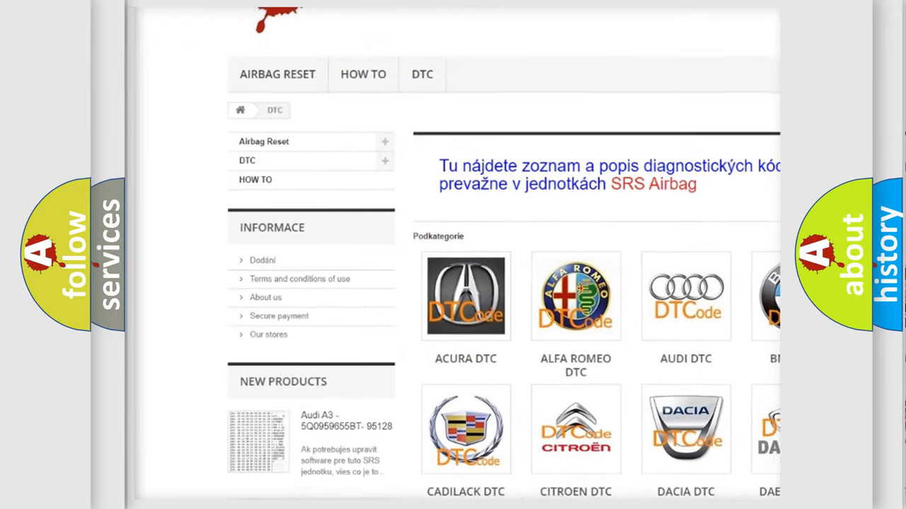
scroll(down, 3)
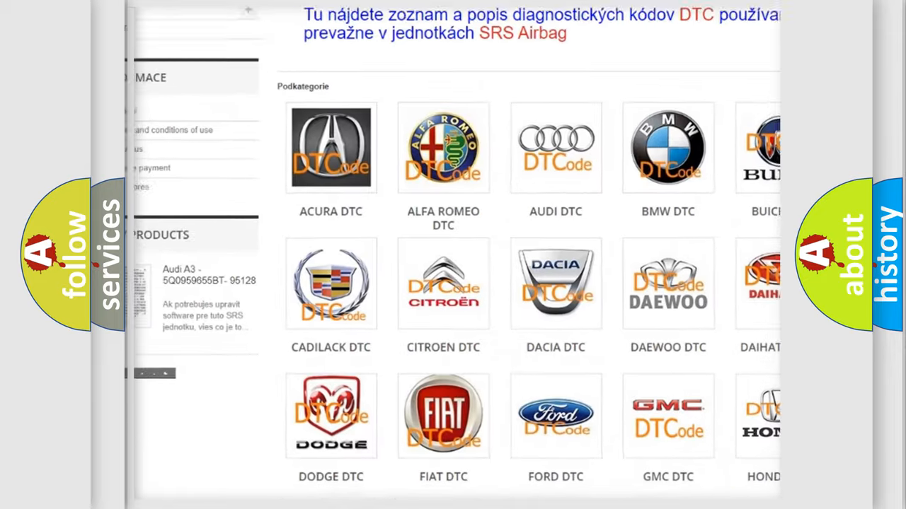
scroll(down, 3)
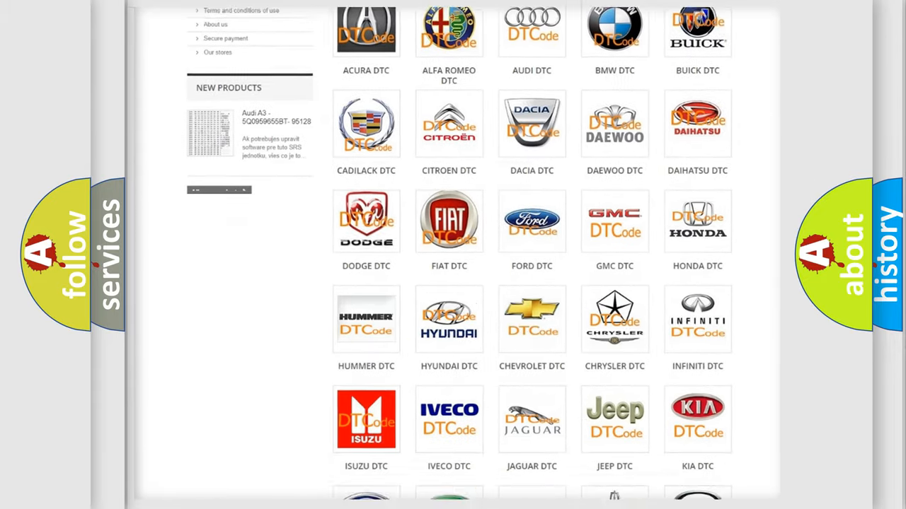
scroll(down, 3)
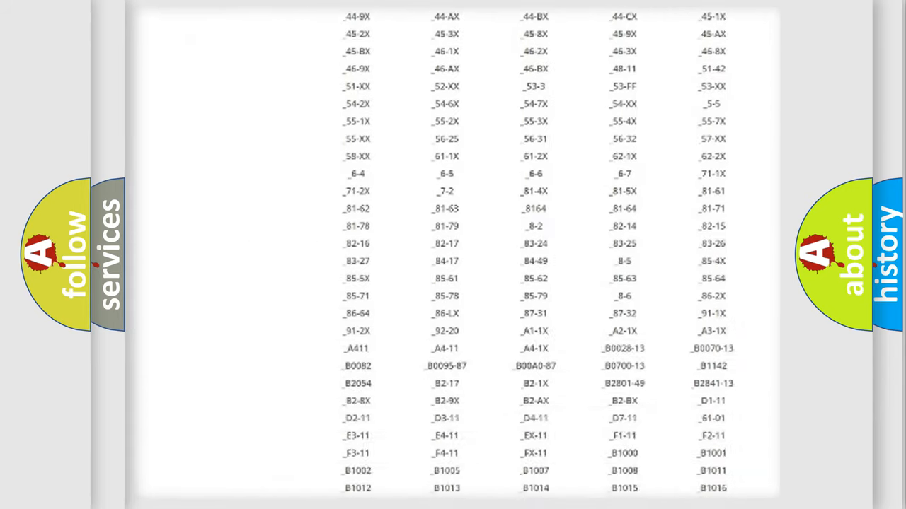
scroll(down, 3)
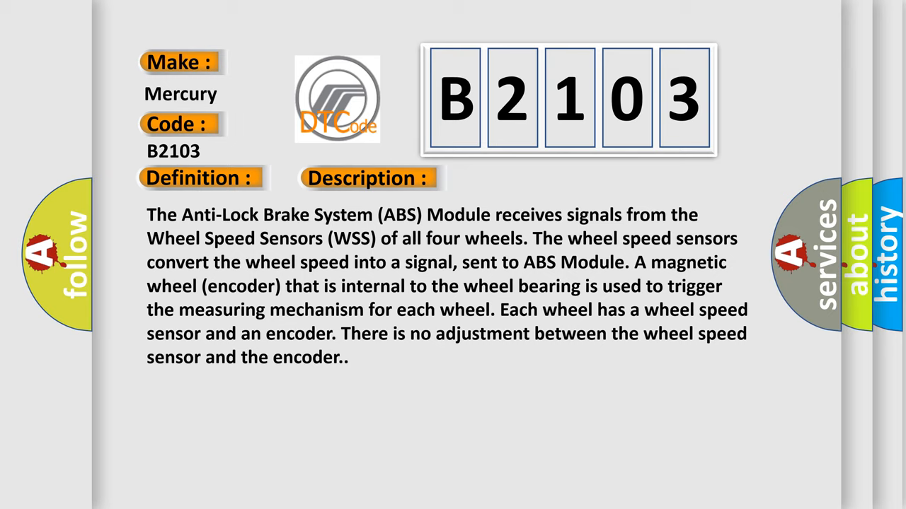
click(518, 178)
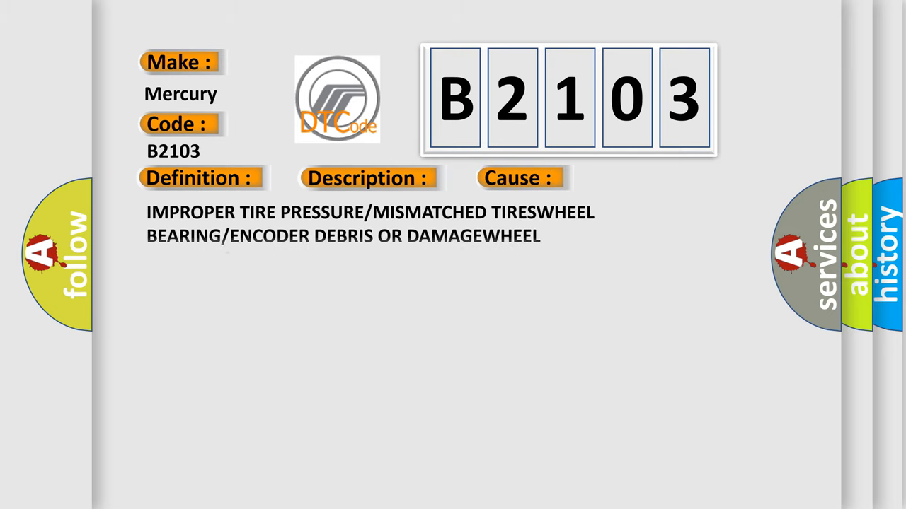